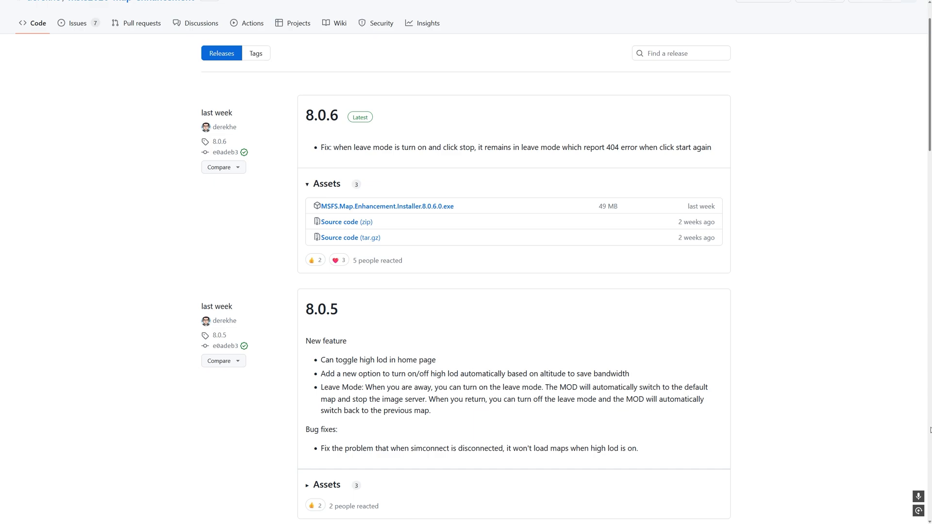
pyautogui.moveTo(497, 257)
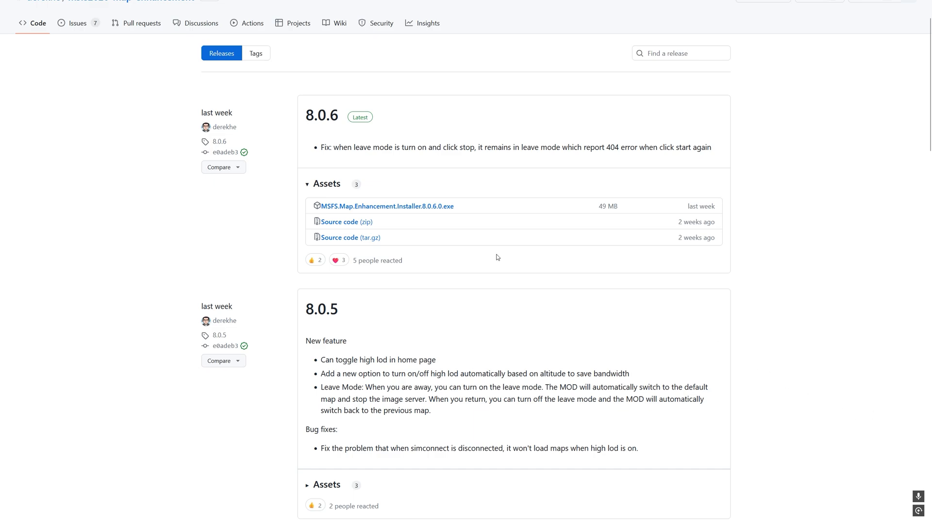
pyautogui.moveTo(424, 222)
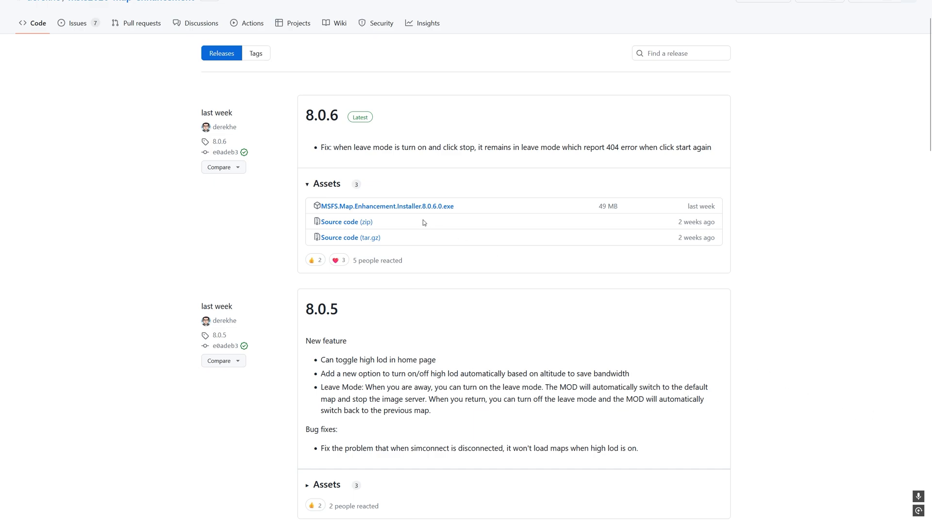
# Step: Download the MSFS.Map.Enhancement.Installer.8.0.6.0.exe asset from the 8.0.6 release
pyautogui.click(388, 206)
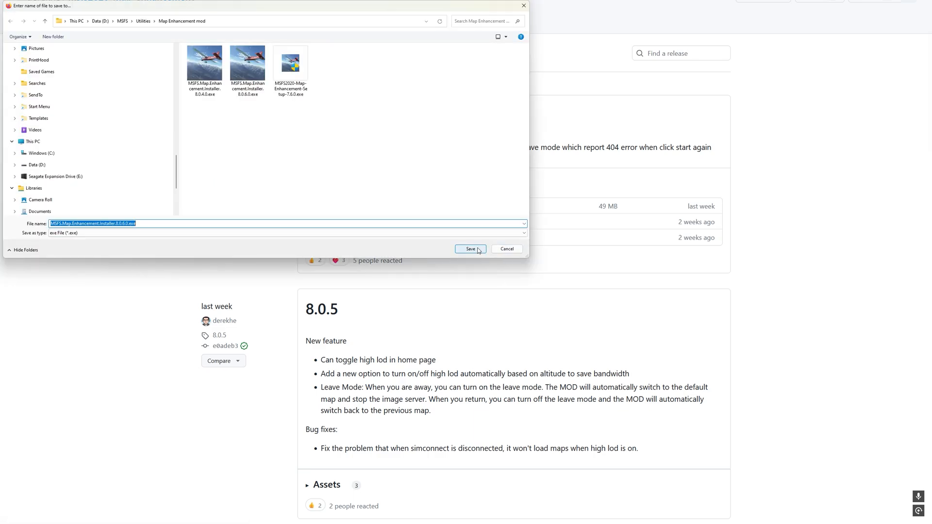
# Step: Save the 8.0.6.0 installer into the Map Enhancement mod folder
pyautogui.click(470, 250)
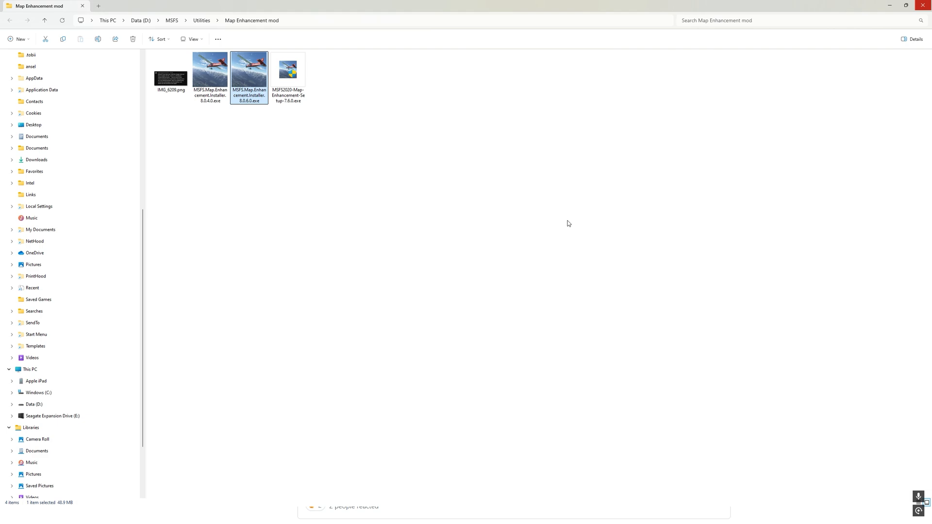
pyautogui.moveTo(380, 225)
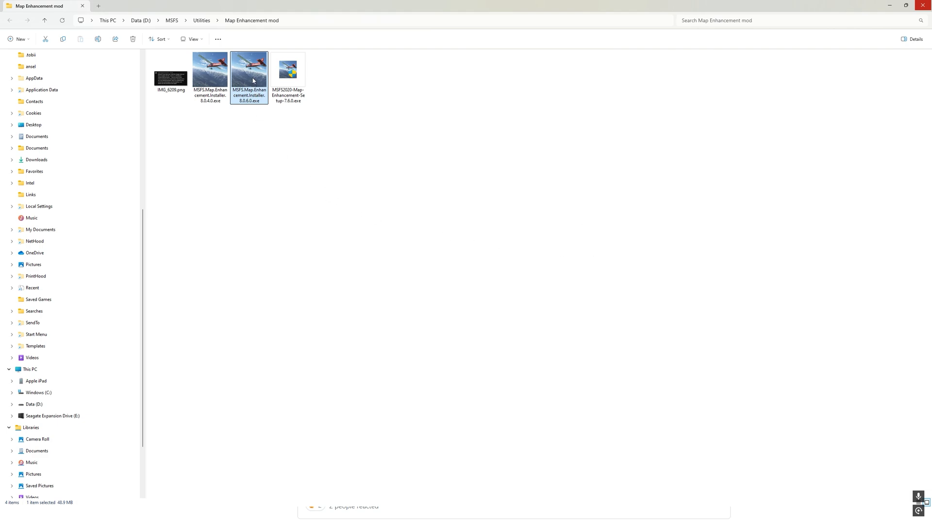
pyautogui.moveTo(248, 71)
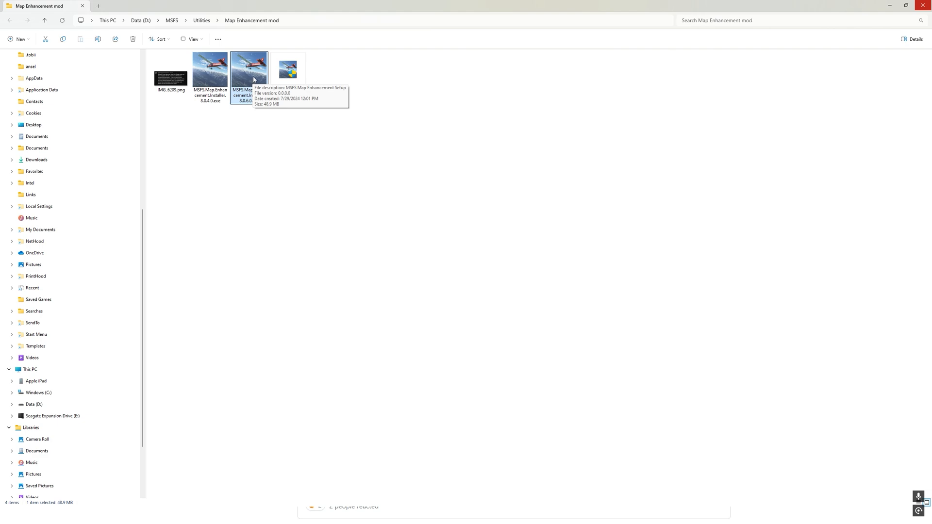
pyautogui.moveTo(602, 251)
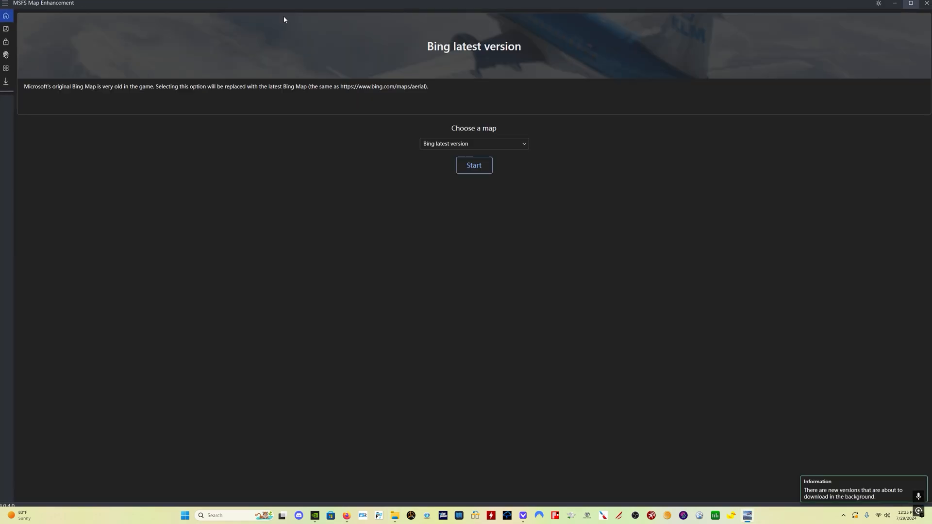
pyautogui.moveTo(616, 413)
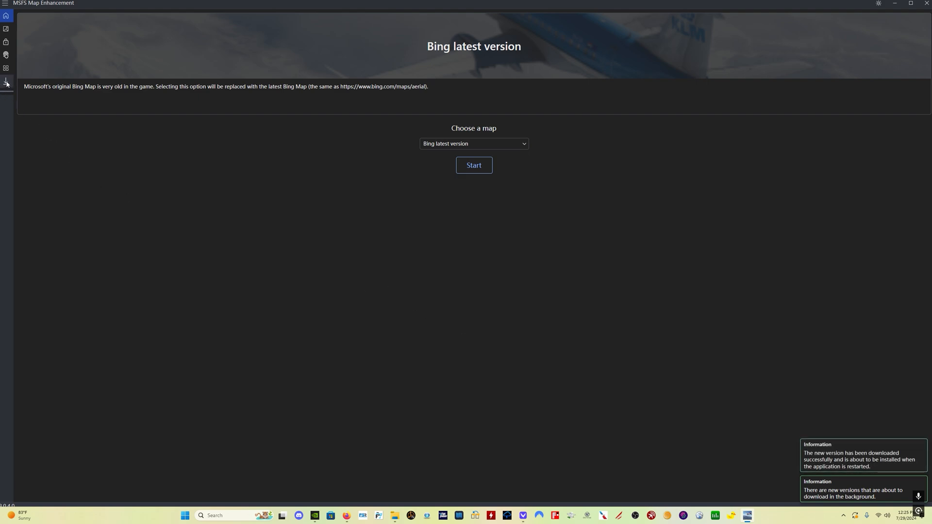
# Step: Check for updates and find version 8.0.6 available with release notes
pyautogui.click(6, 82)
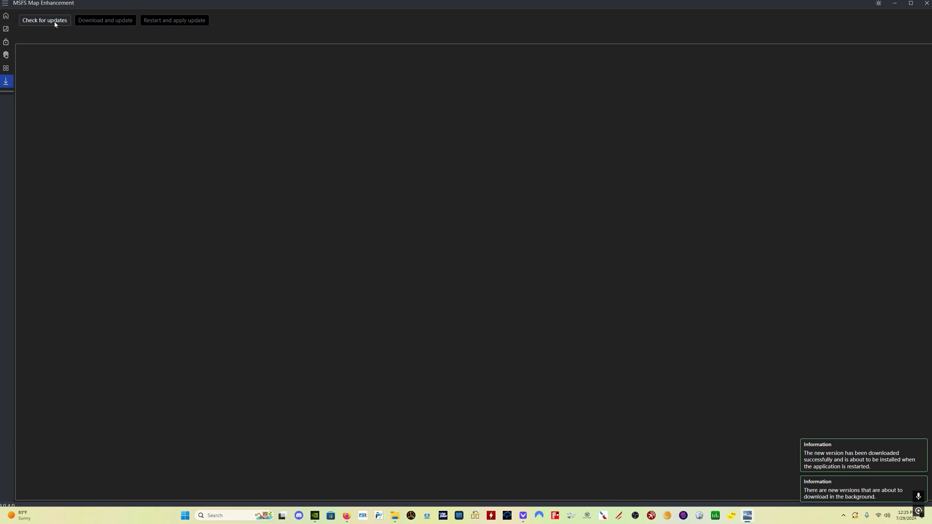
pyautogui.click(44, 20)
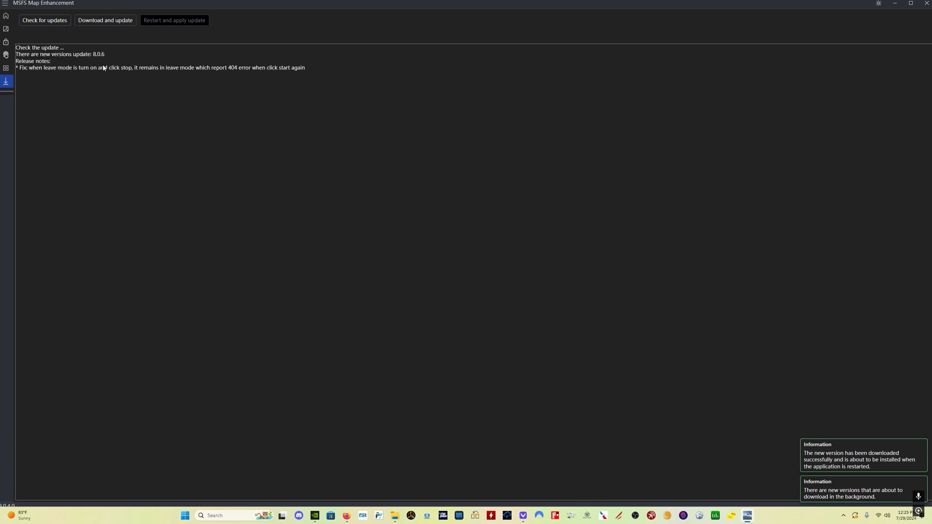
pyautogui.moveTo(105, 20)
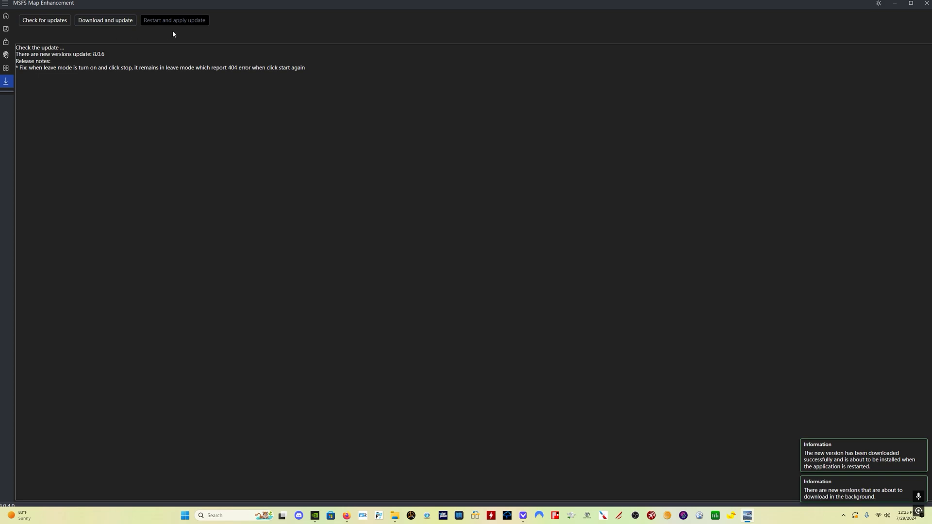
pyautogui.moveTo(170, 26)
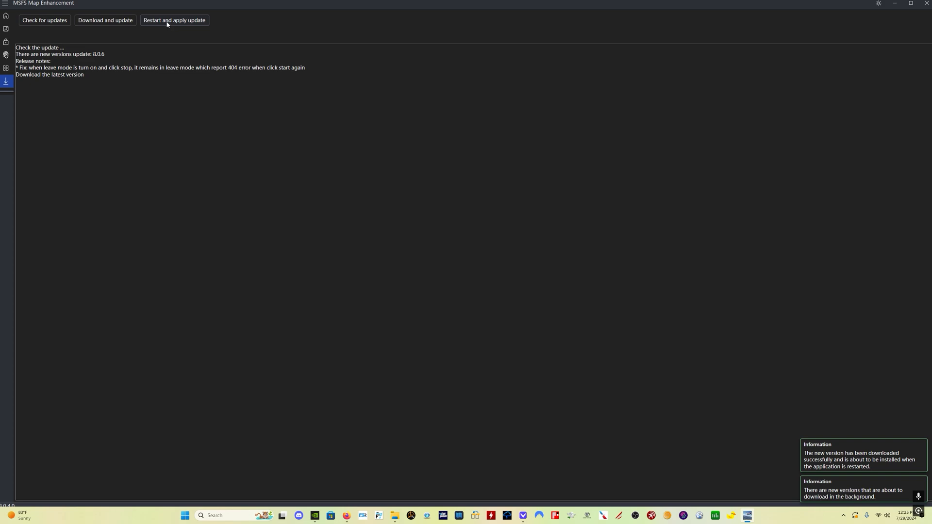
pyautogui.moveTo(176, 22)
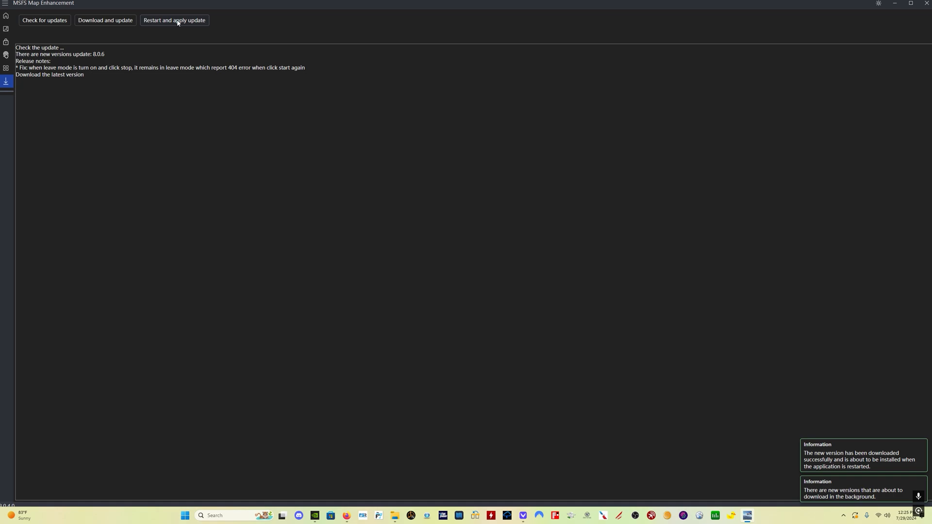
# Step: Restart to apply the update and finish setup, relaunching the app at 8.0.6.0
pyautogui.click(174, 21)
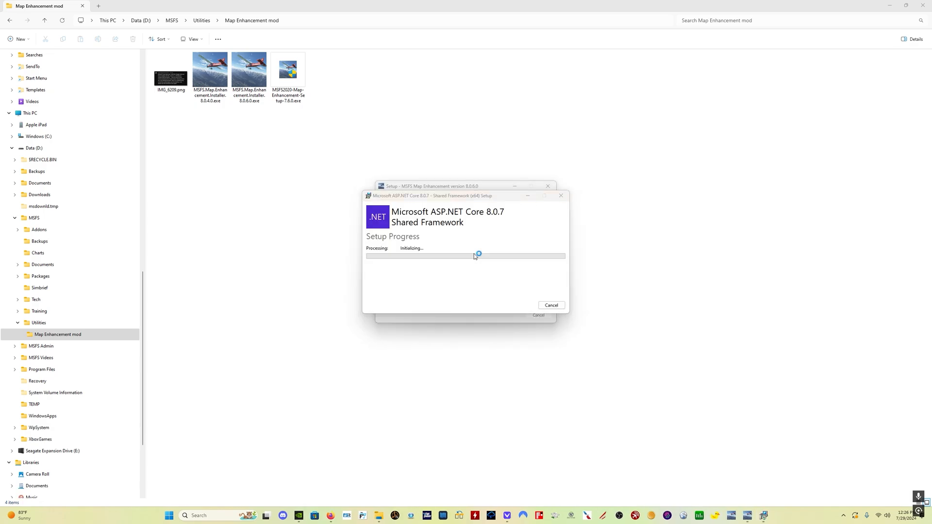
pyautogui.moveTo(476, 221)
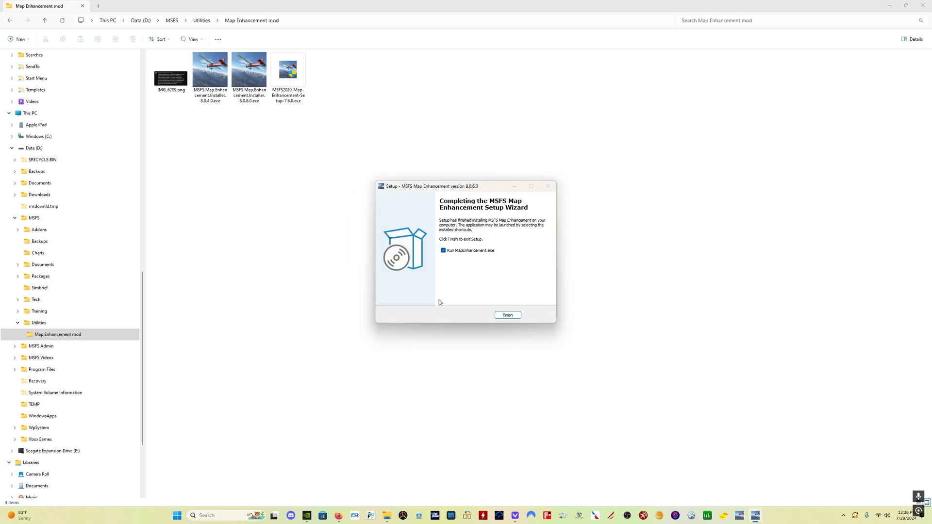
pyautogui.click(507, 315)
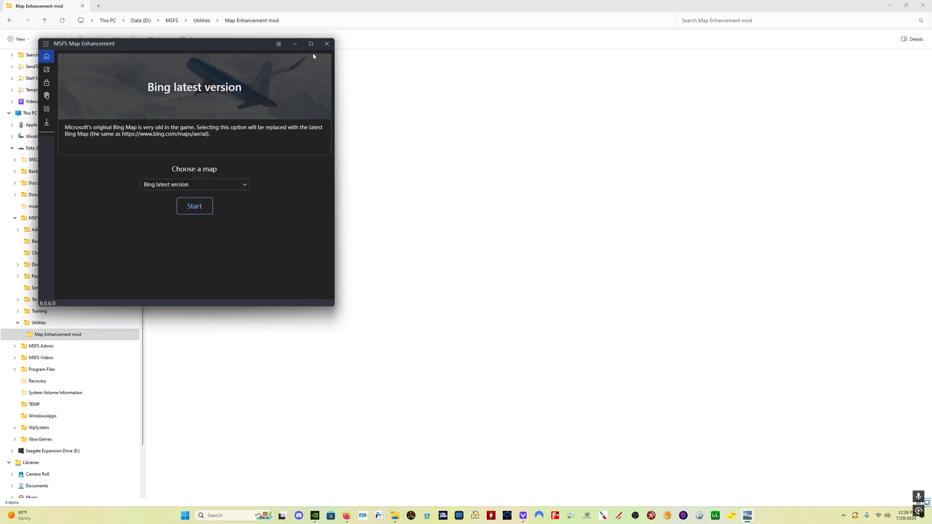
pyautogui.moveTo(59, 303)
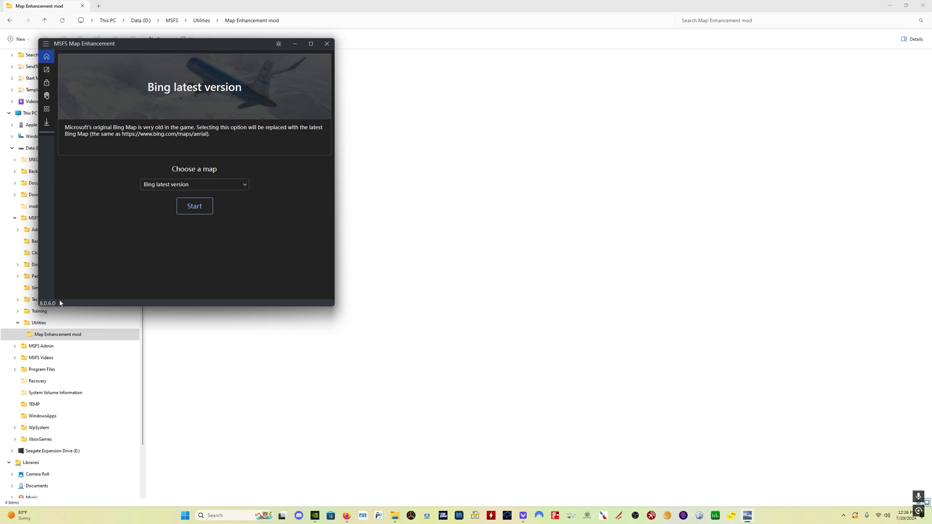
pyautogui.moveTo(310, 43)
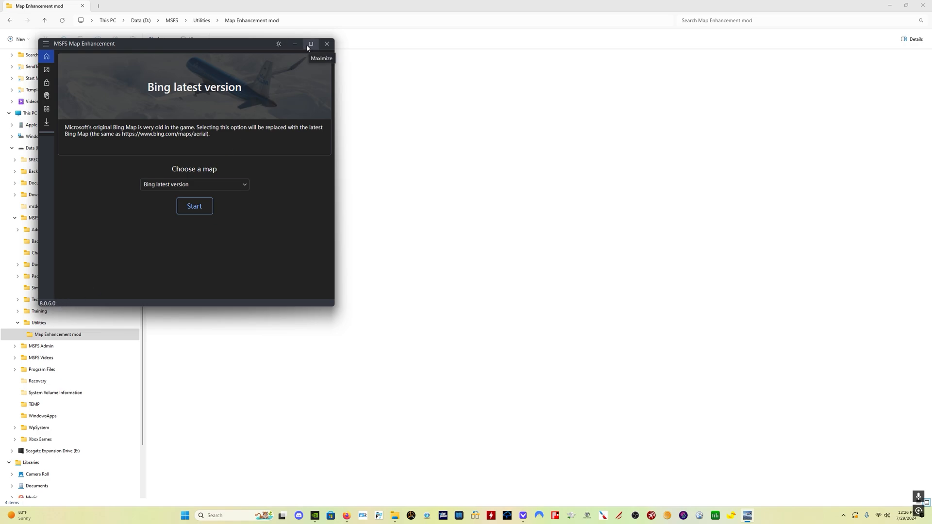
# Step: Maximize the app and review settings: High LOD on below 10000 ft, cache off
pyautogui.click(309, 44)
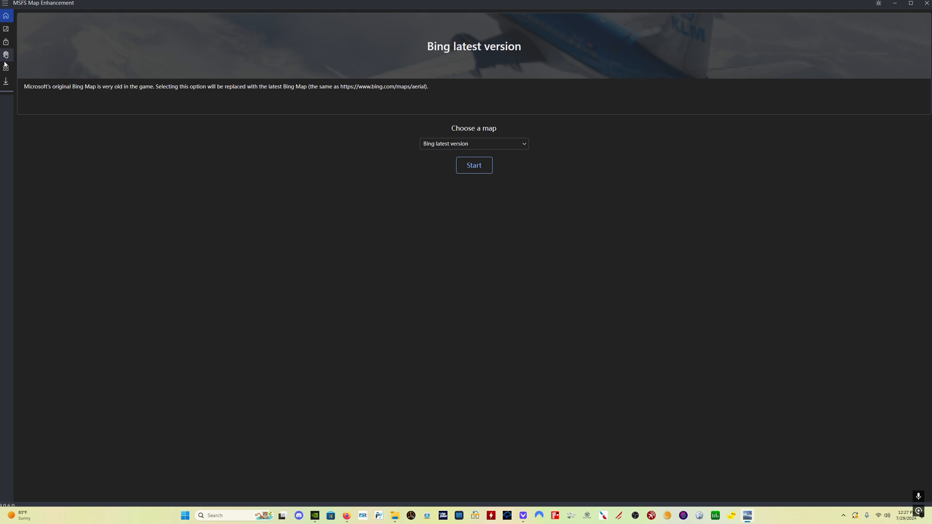
pyautogui.click(5, 68)
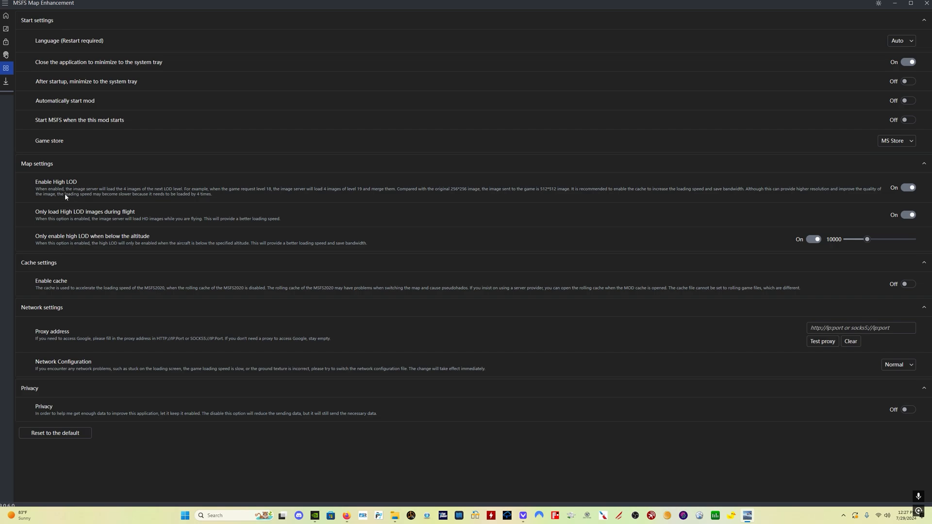
pyautogui.moveTo(73, 257)
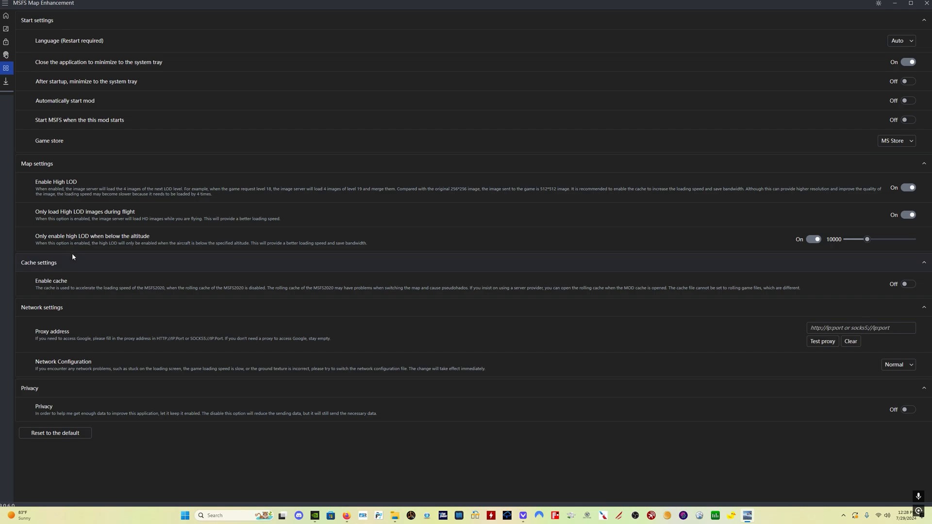
pyautogui.moveTo(88, 247)
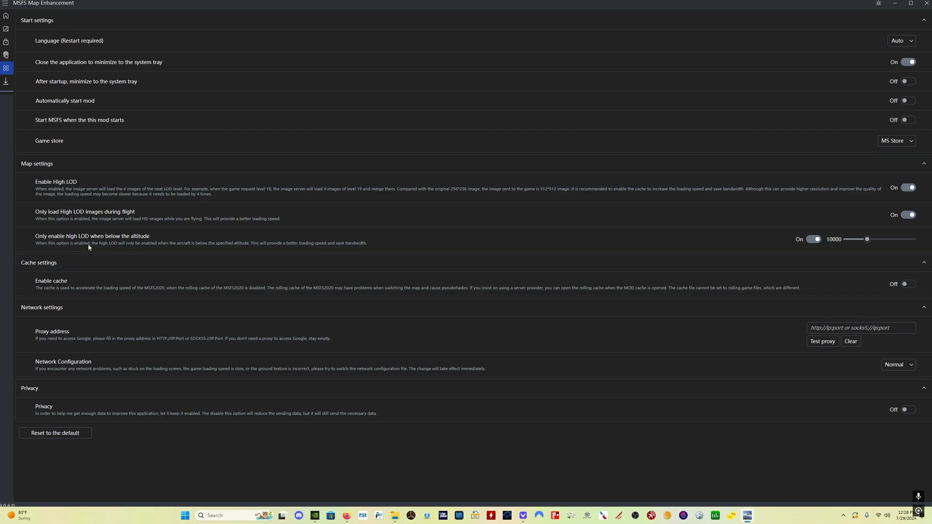
pyautogui.moveTo(147, 245)
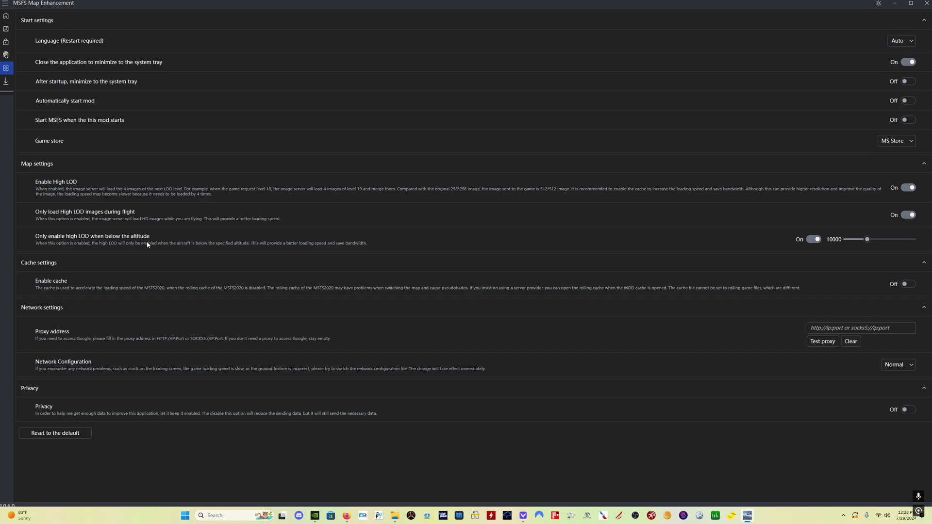
pyautogui.moveTo(855, 252)
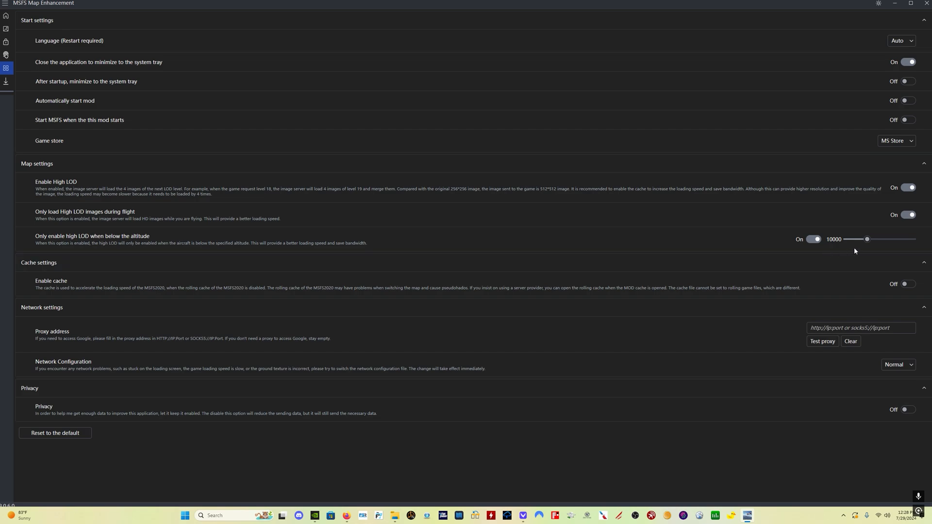
pyautogui.moveTo(865, 247)
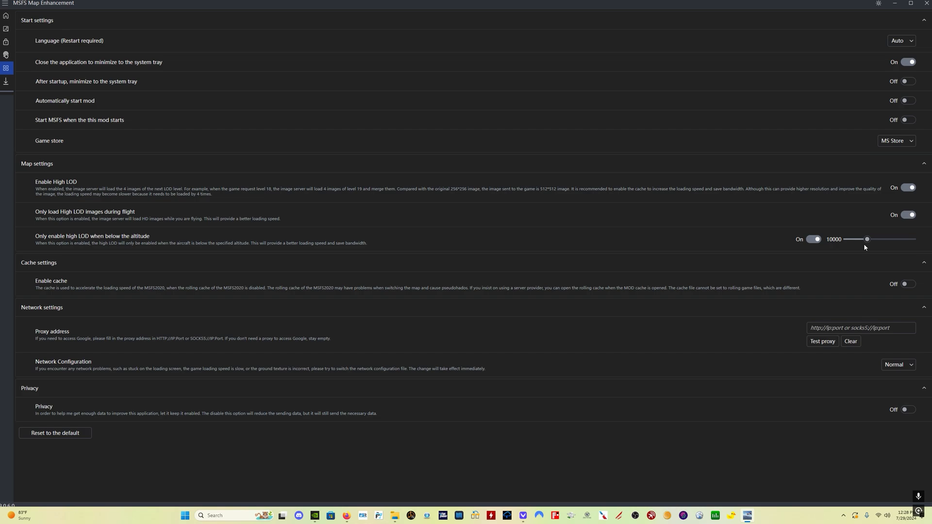
pyautogui.moveTo(7, 14)
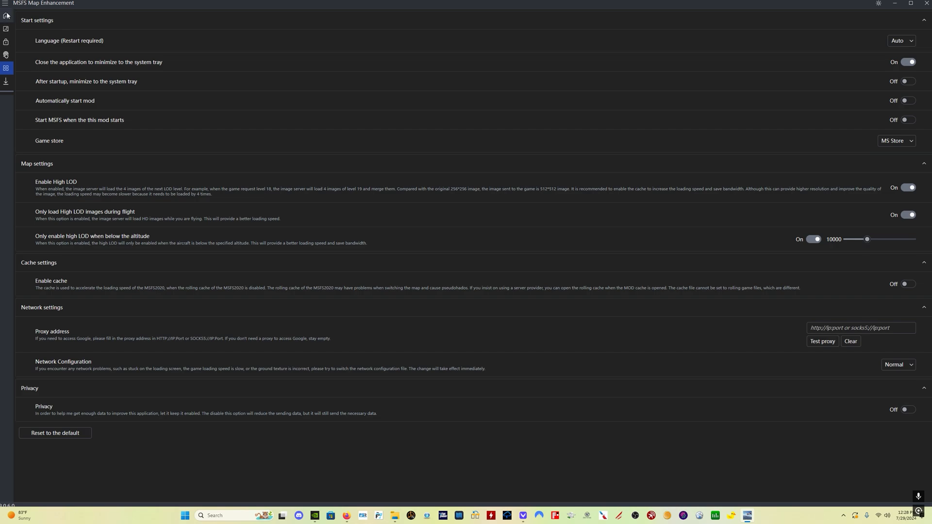
# Step: Start the Bing latest version map from the Home page
pyautogui.click(6, 15)
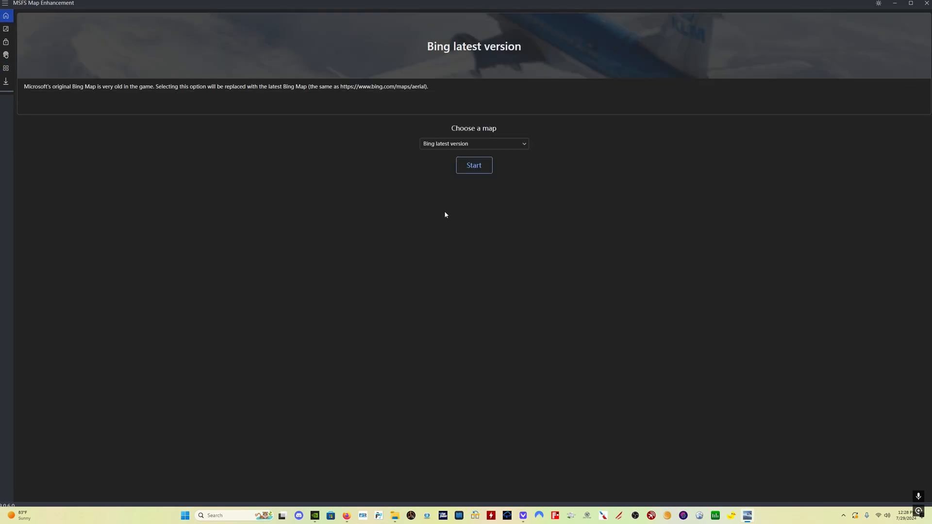
pyautogui.click(474, 165)
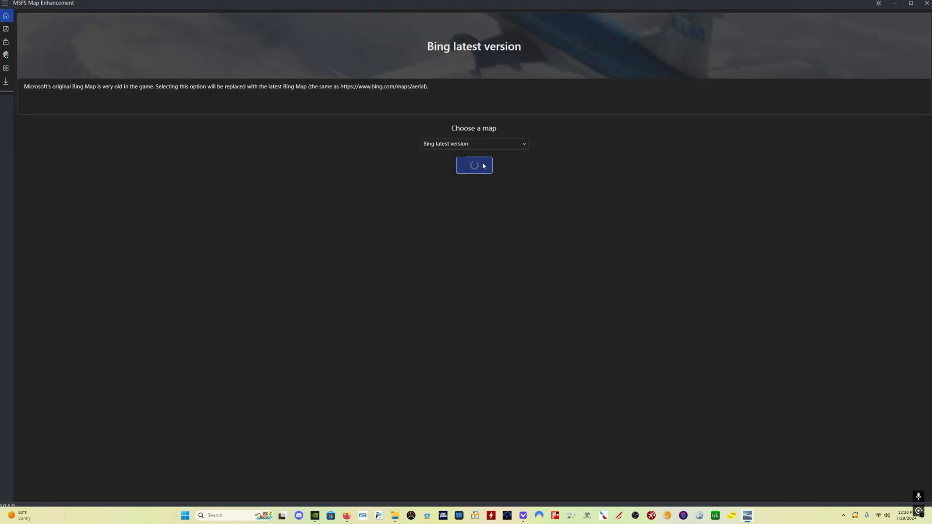
pyautogui.click(474, 165)
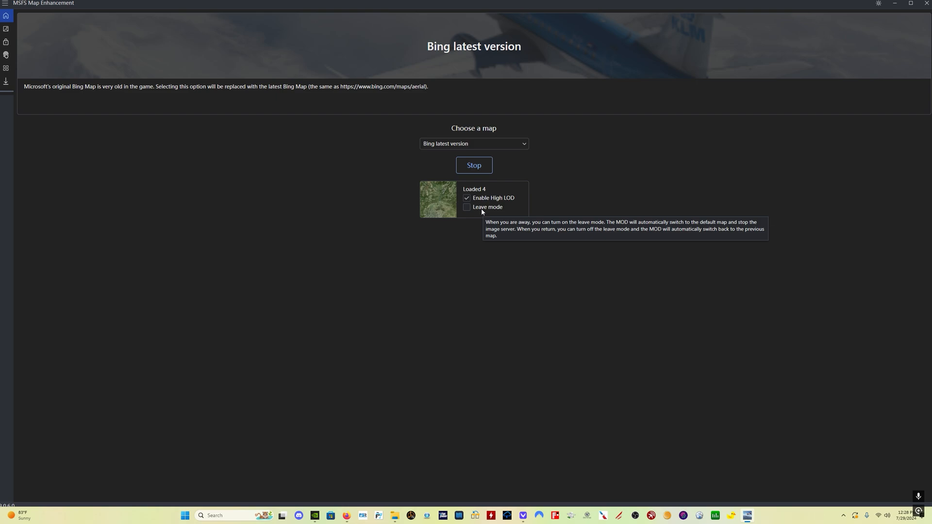
pyautogui.moveTo(477, 210)
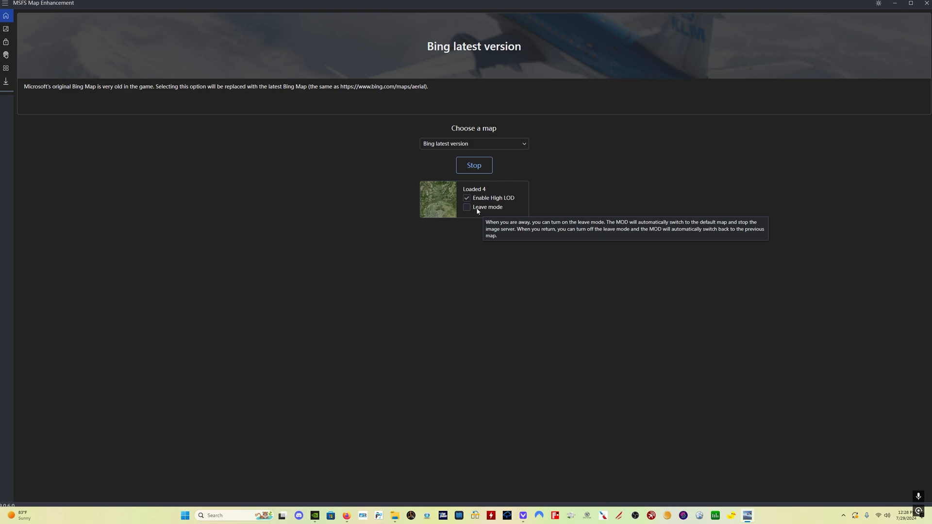
# Step: Tick Leave mode, then turn it back off
pyautogui.click(467, 207)
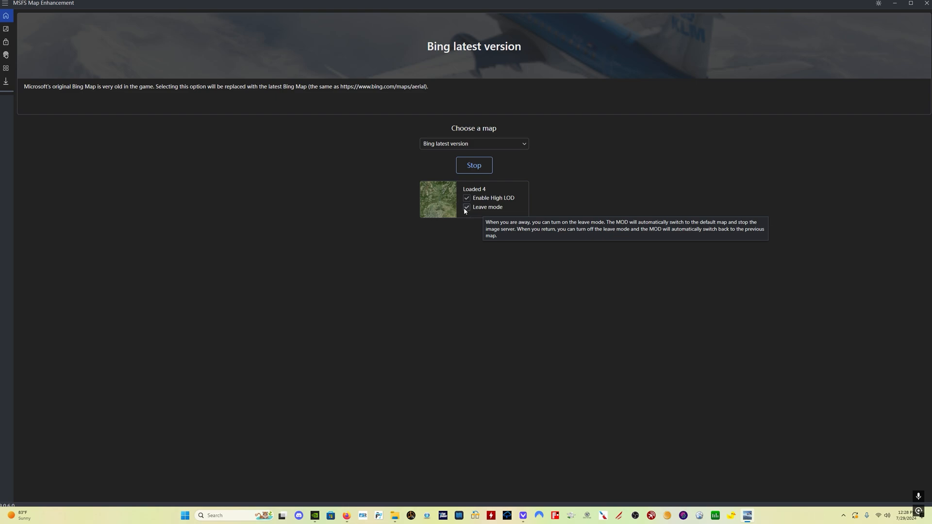
pyautogui.click(467, 207)
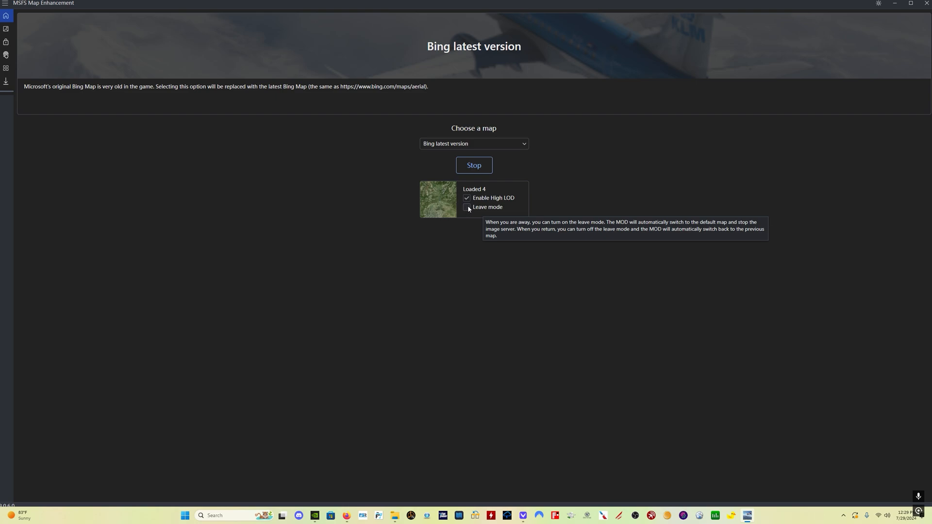
pyautogui.moveTo(495, 173)
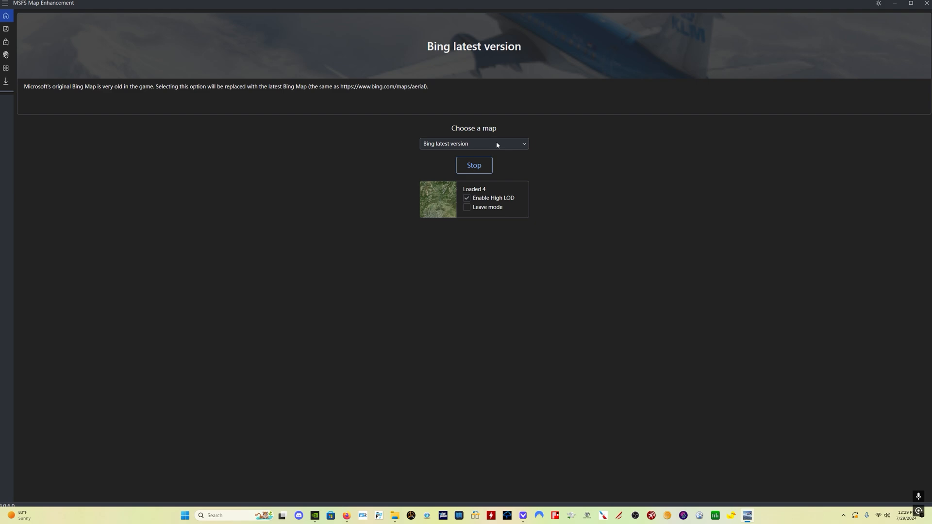
pyautogui.click(473, 144)
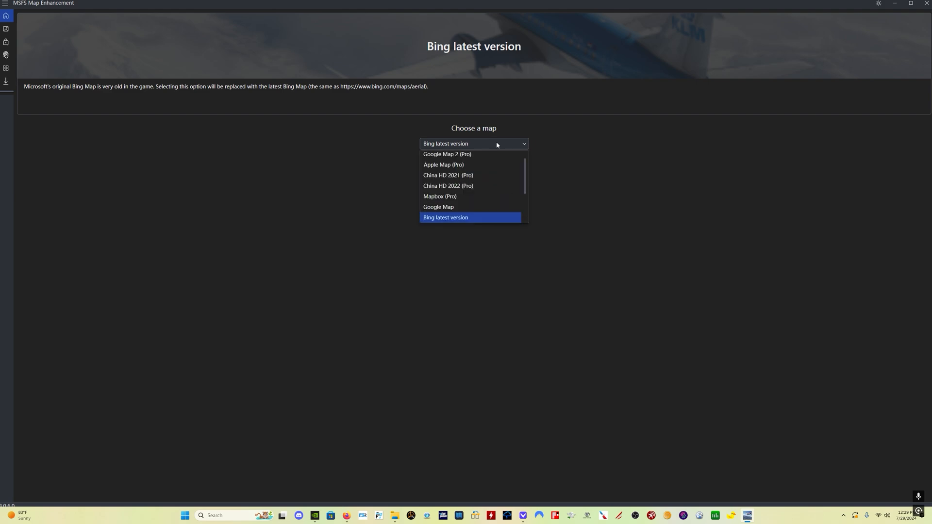
pyautogui.scroll(-3)
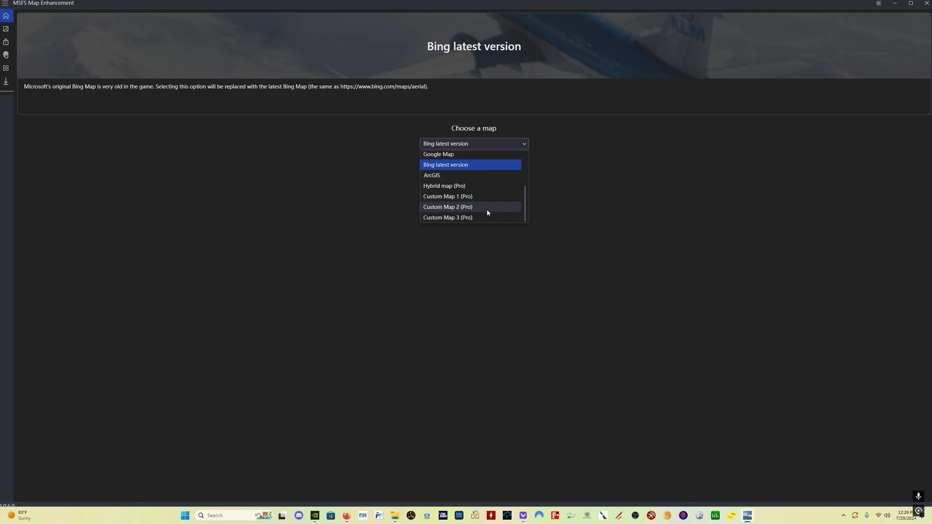
pyautogui.moveTo(487, 180)
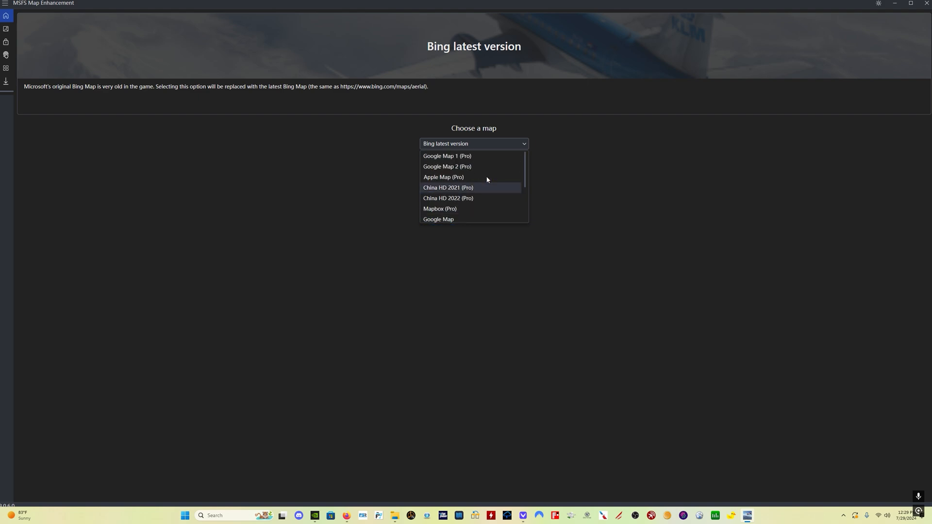
pyautogui.moveTo(482, 180)
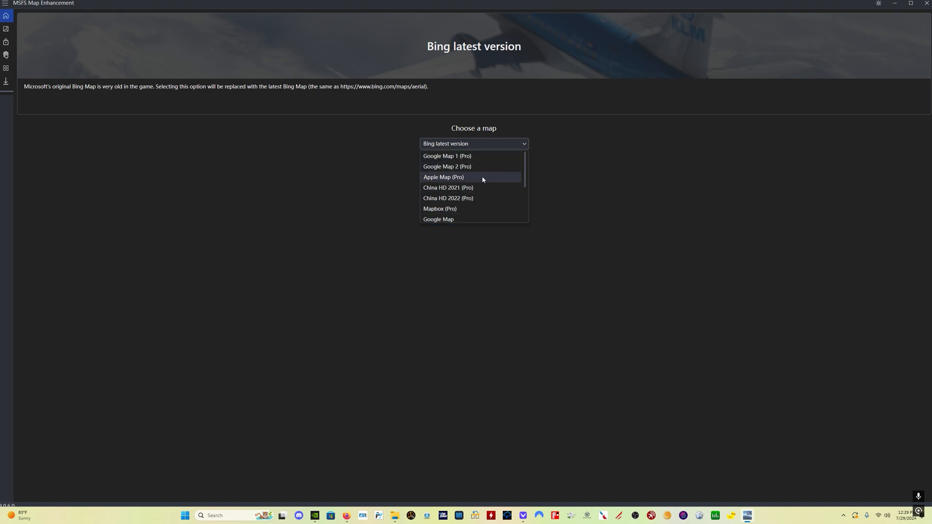
pyautogui.moveTo(486, 200)
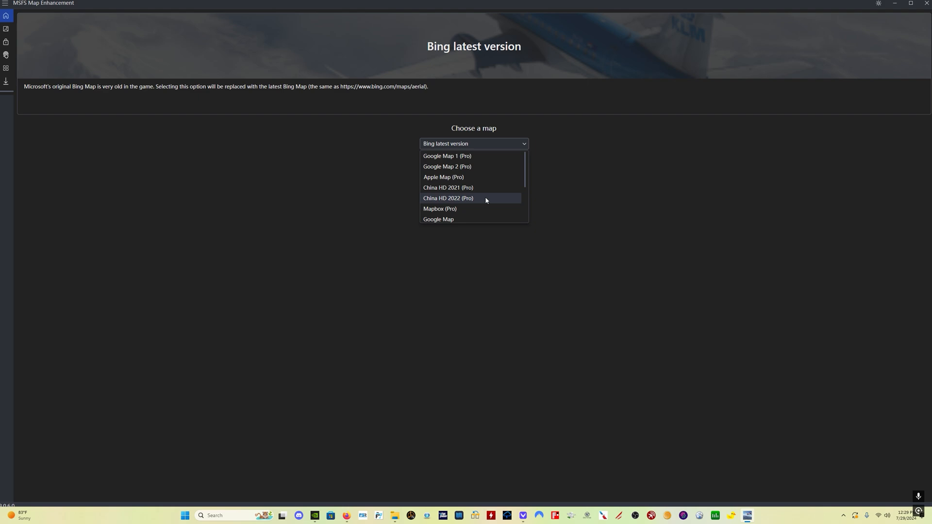
pyautogui.moveTo(488, 165)
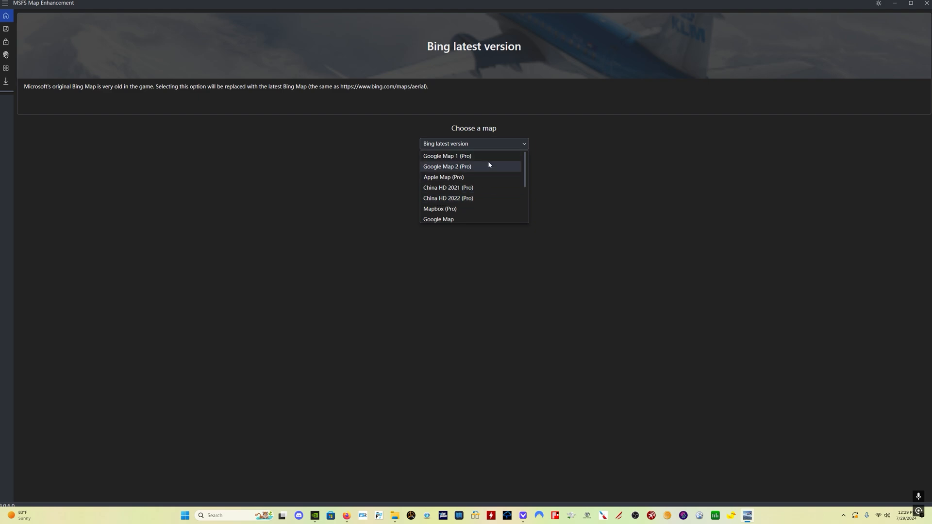
pyautogui.moveTo(488, 191)
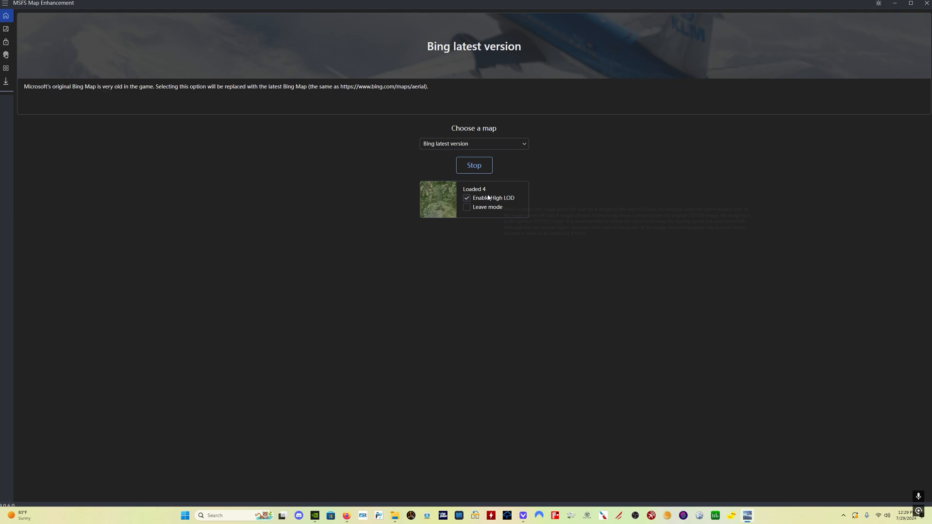
pyautogui.moveTo(576, 188)
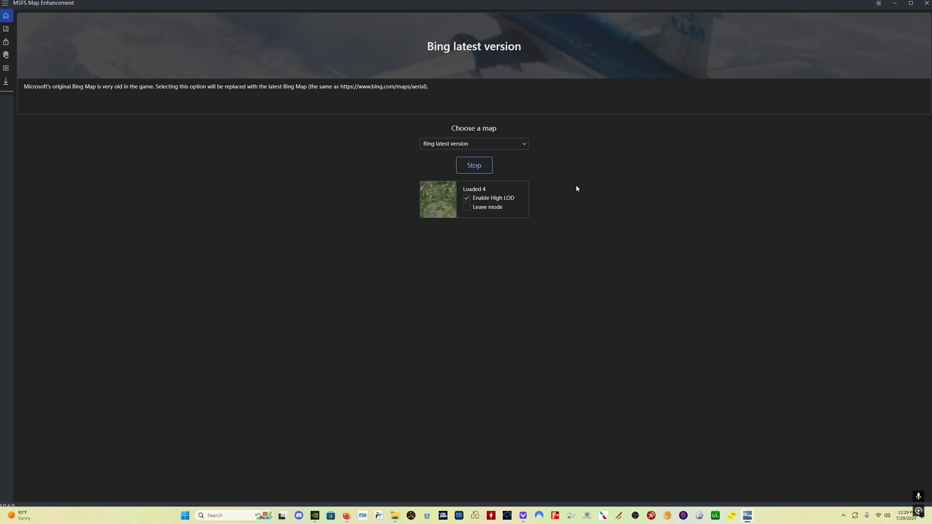
# Step: Stop the running Bing latest version map server
pyautogui.click(474, 165)
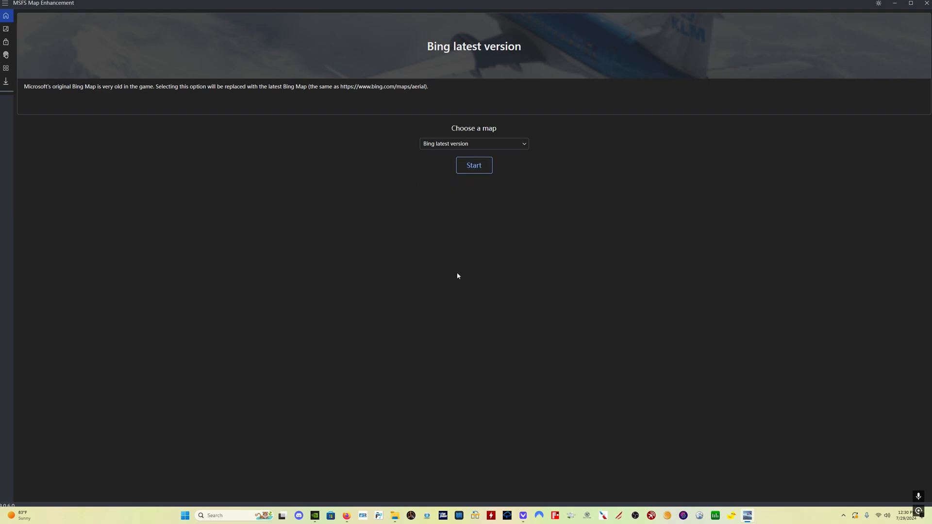
pyautogui.click(473, 165)
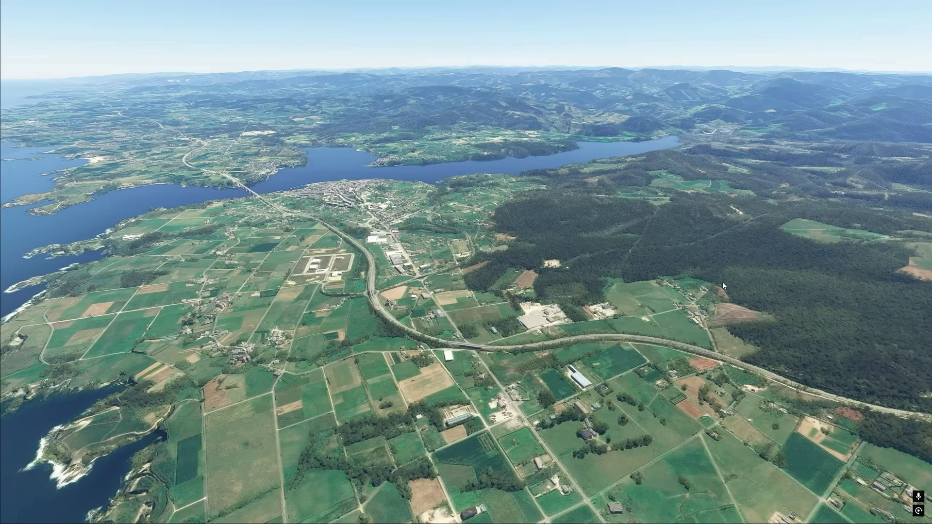